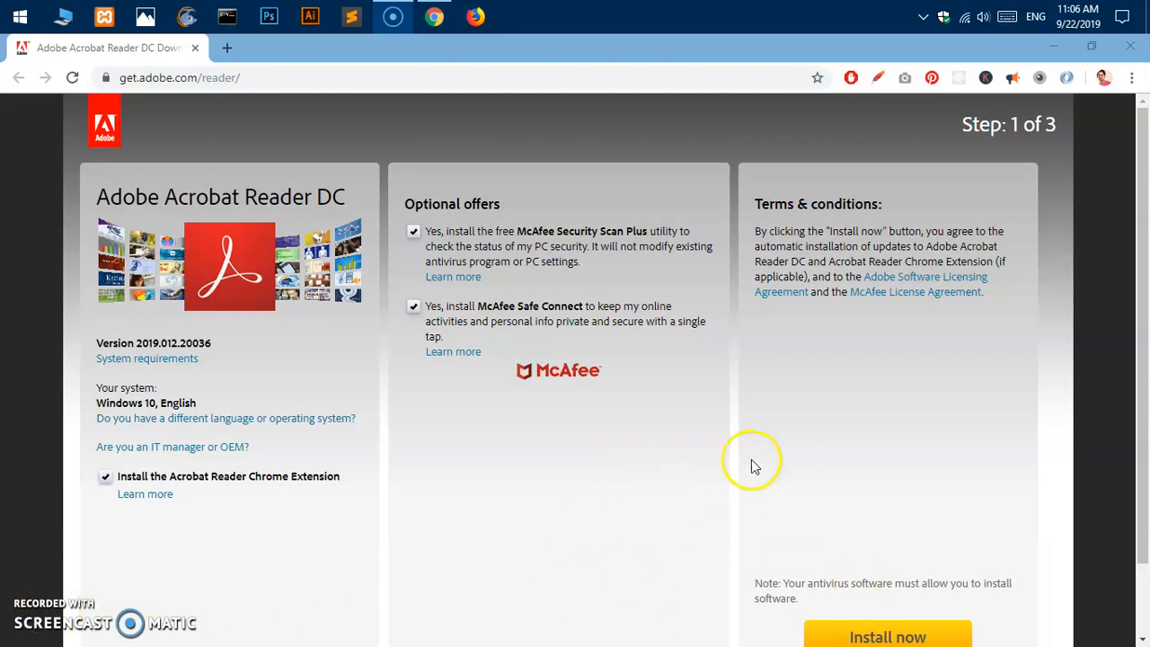
{"action": "mouse_move", "coordinate": [495, 474]}
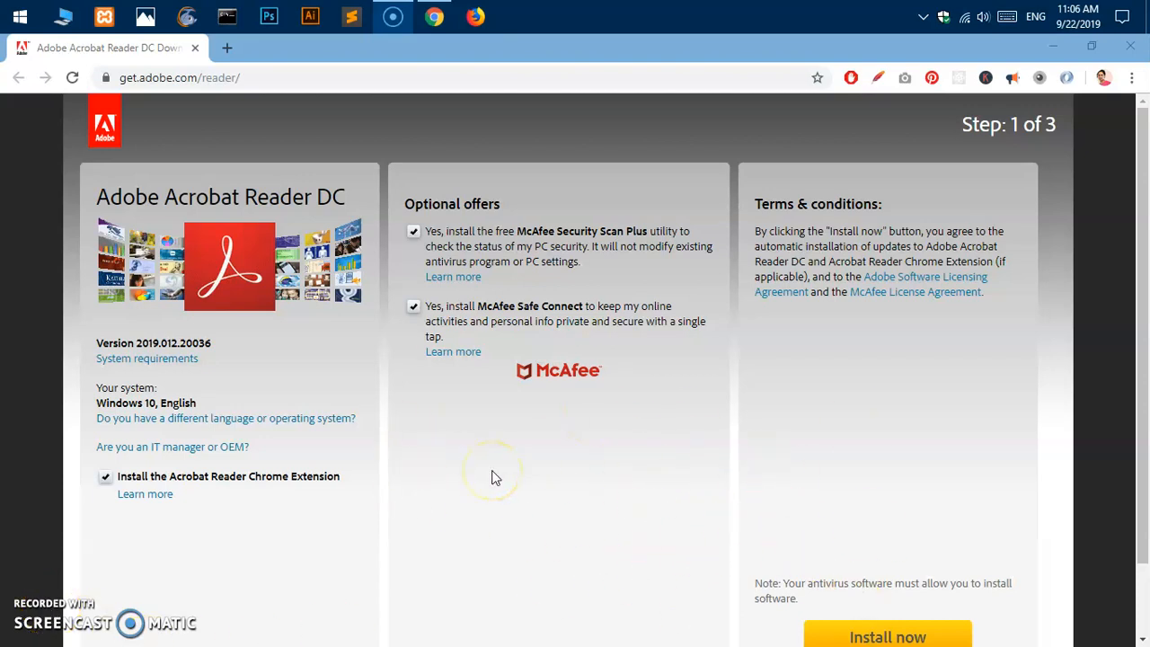
{"action": "mouse_move", "coordinate": [79, 223]}
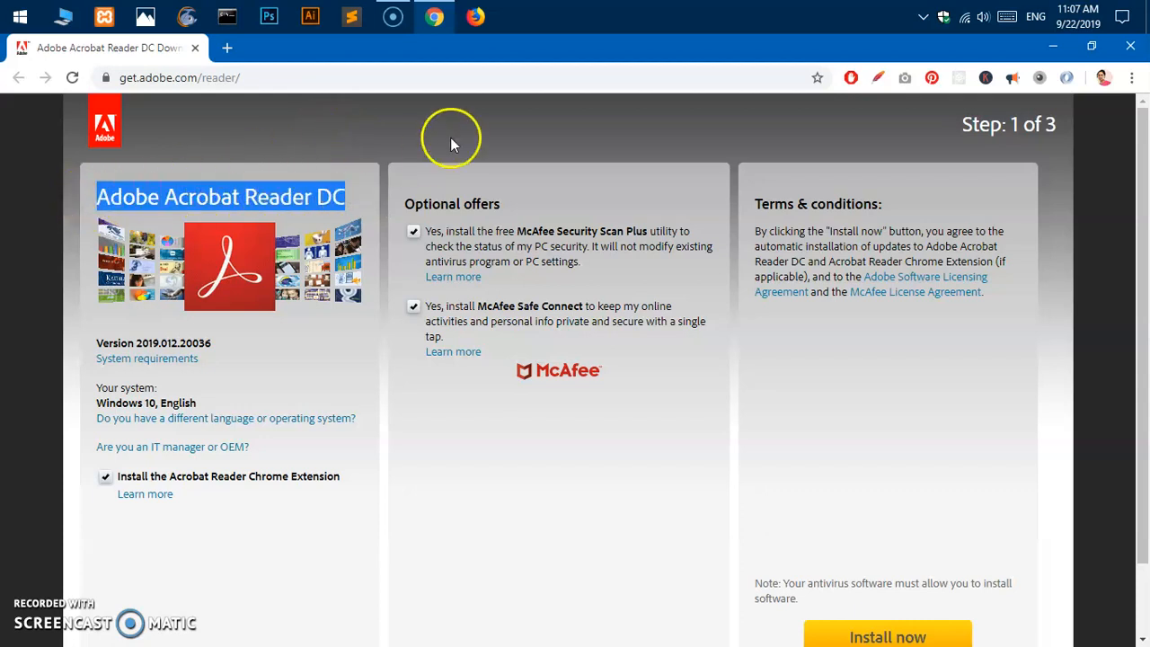
{"action": "mouse_move", "coordinate": [637, 568]}
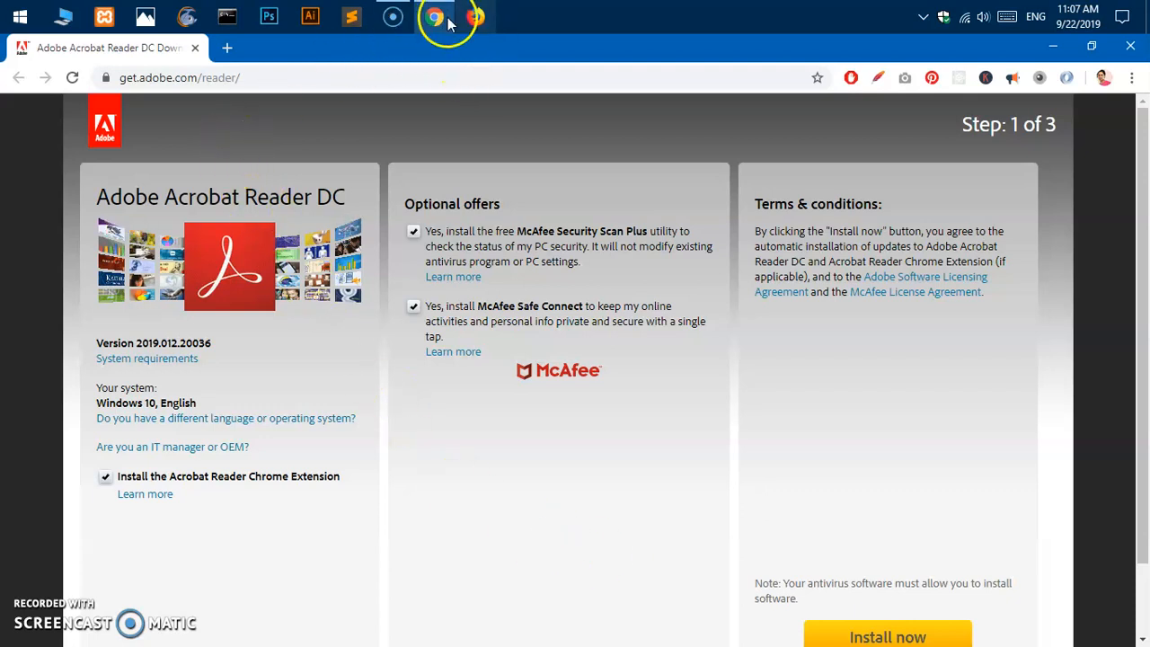
{"action": "mouse_move", "coordinate": [443, 15]}
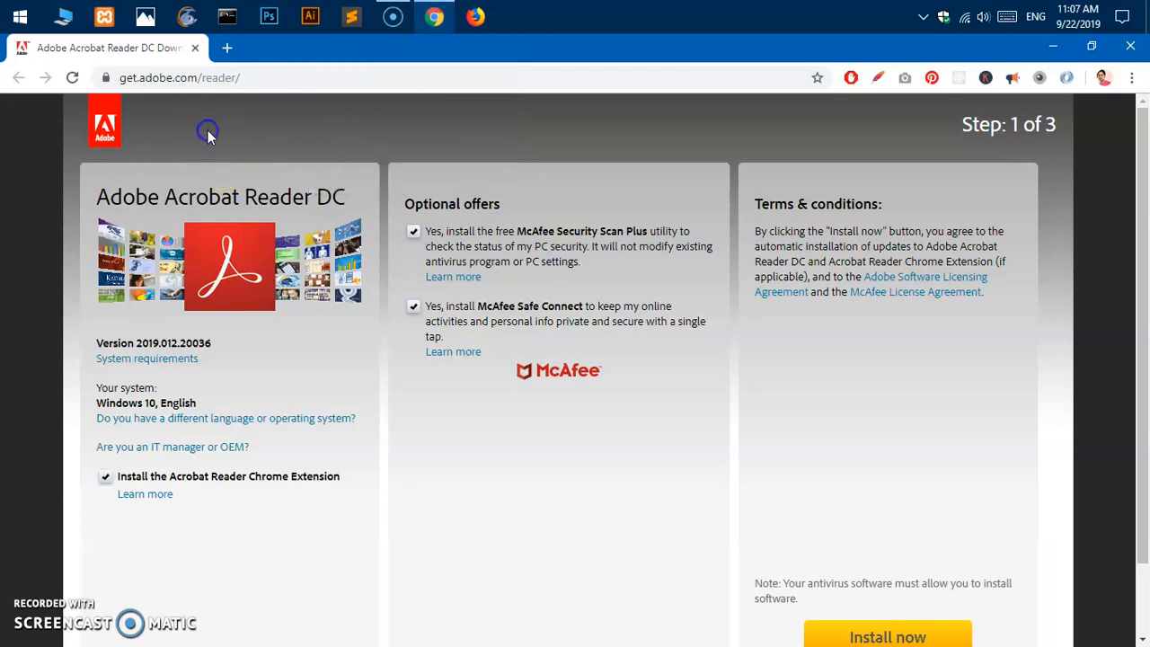
Step: Uncheck McAfee Security Scan Plus, McAfee Safe Connect and the Acrobat Reader Chrome Extension
{"action": "left_click", "coordinate": [162, 77]}
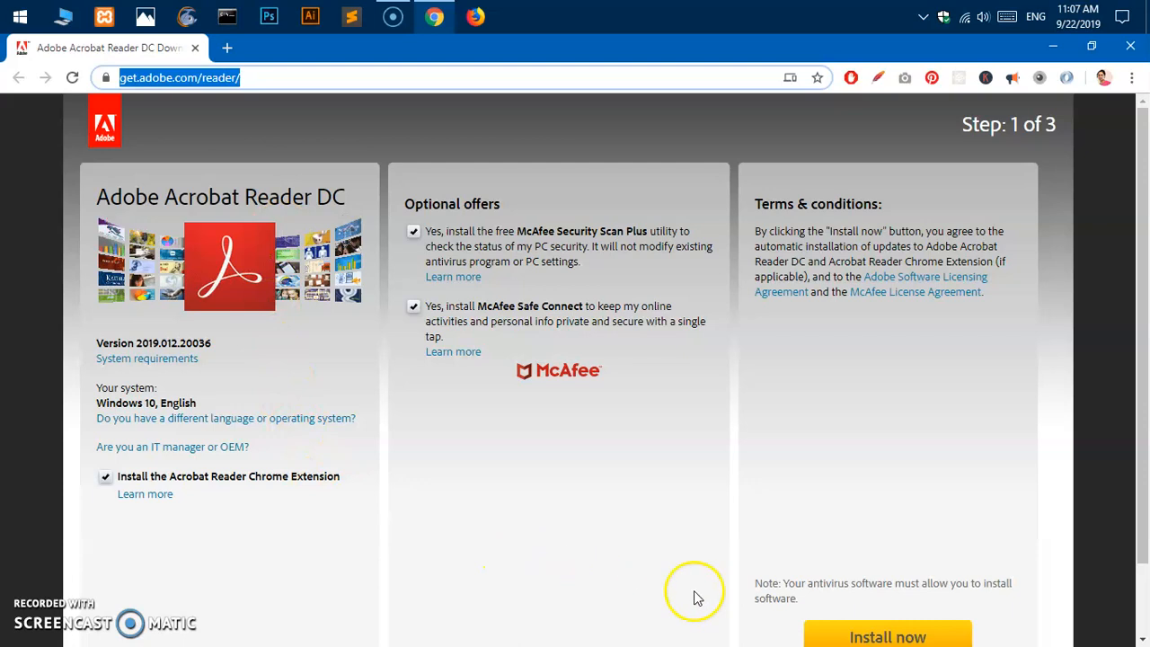
{"action": "mouse_move", "coordinate": [640, 492]}
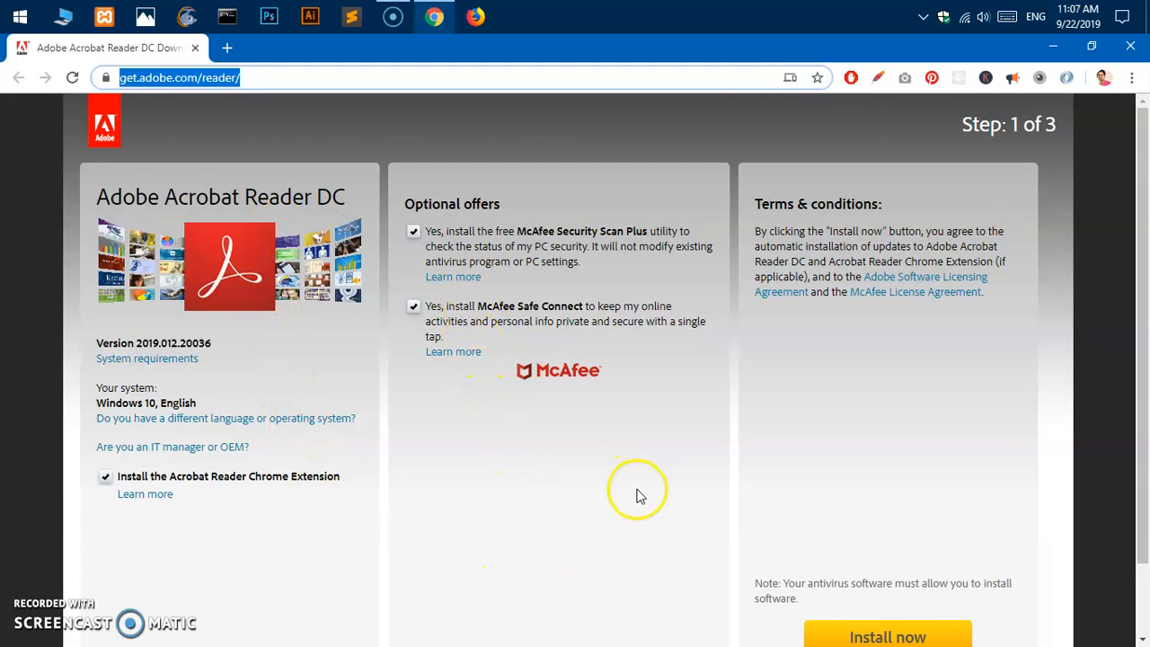
{"action": "mouse_move", "coordinate": [429, 346]}
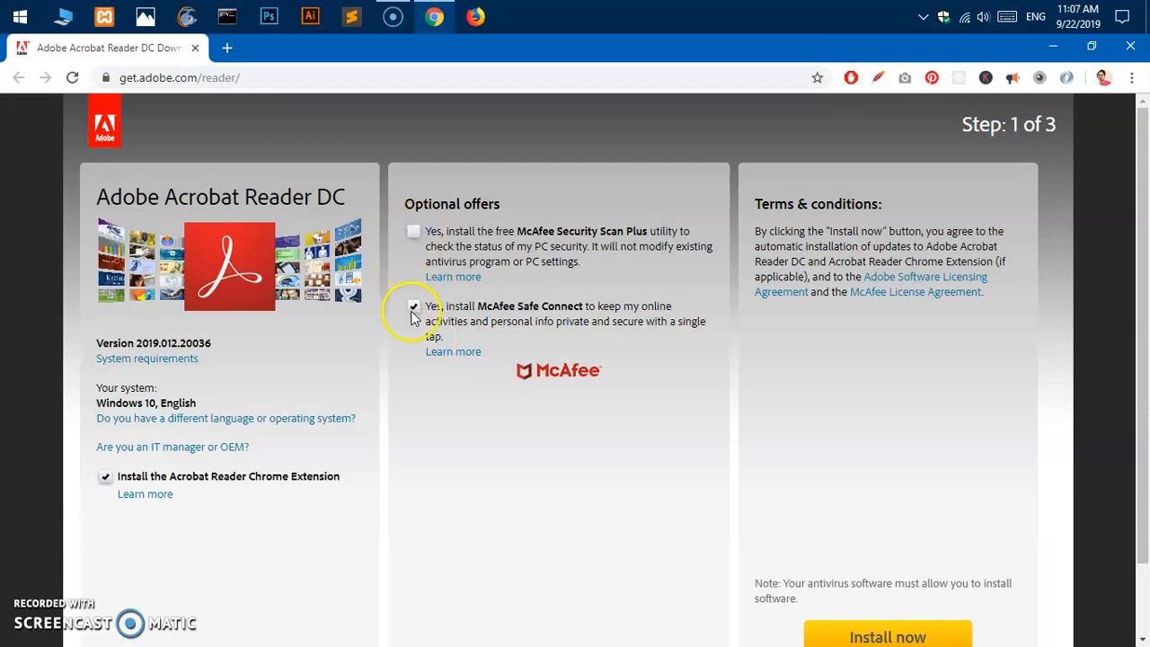
{"action": "left_click", "coordinate": [414, 306]}
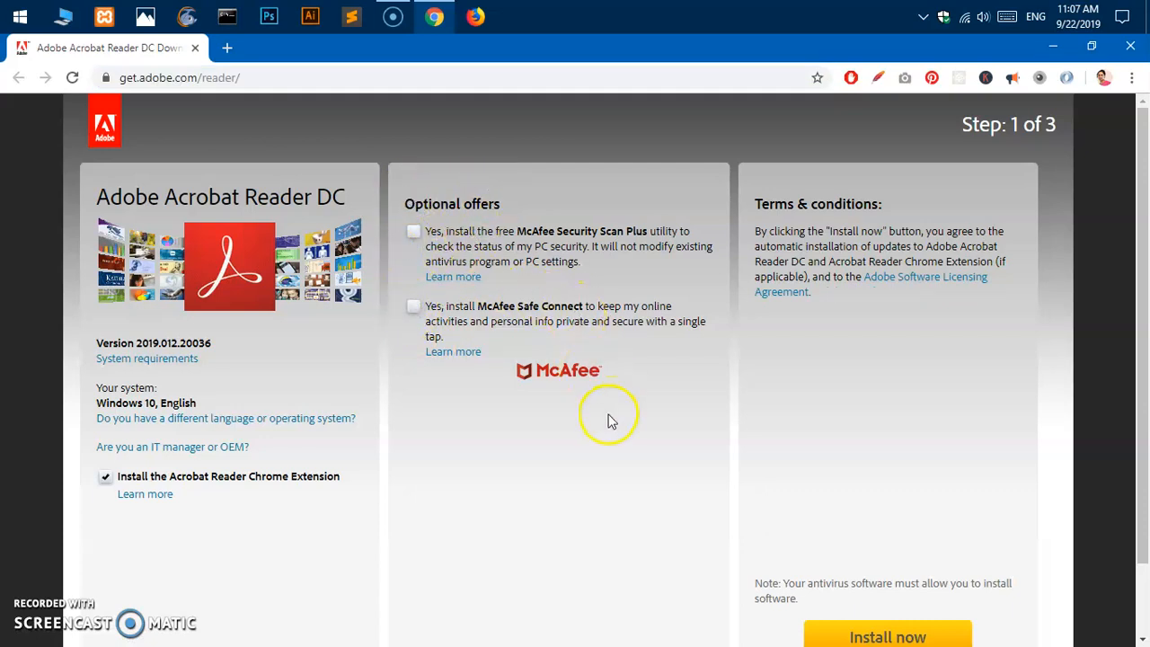
{"action": "mouse_move", "coordinate": [599, 416]}
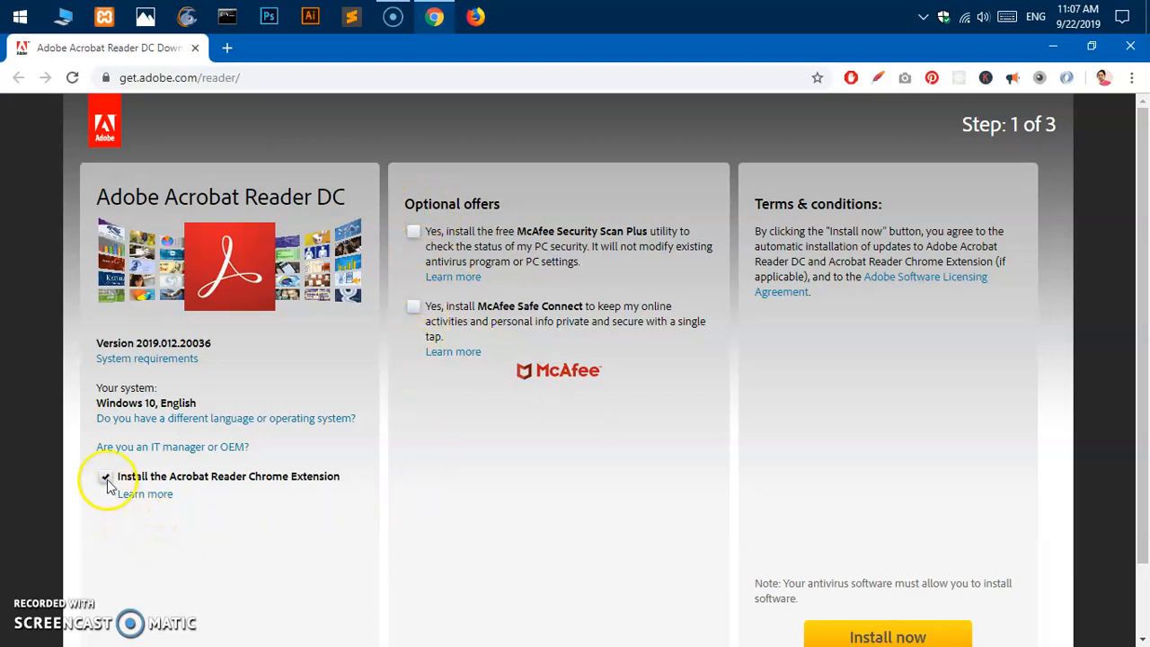
{"action": "left_click", "coordinate": [104, 477]}
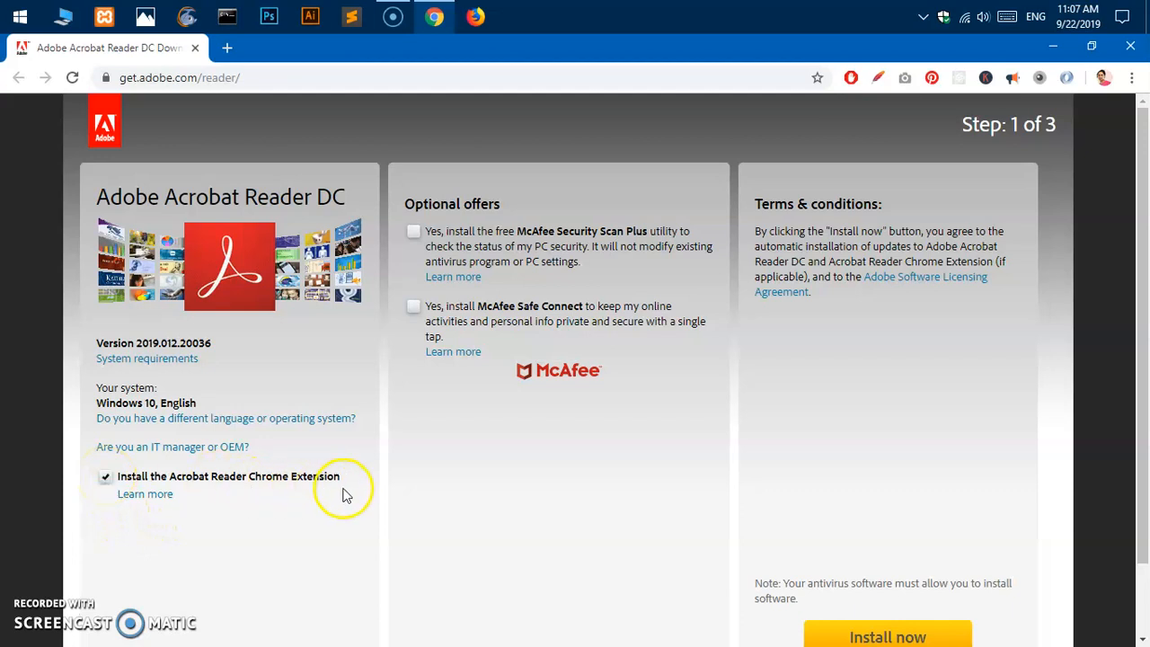
{"action": "left_click", "coordinate": [103, 478]}
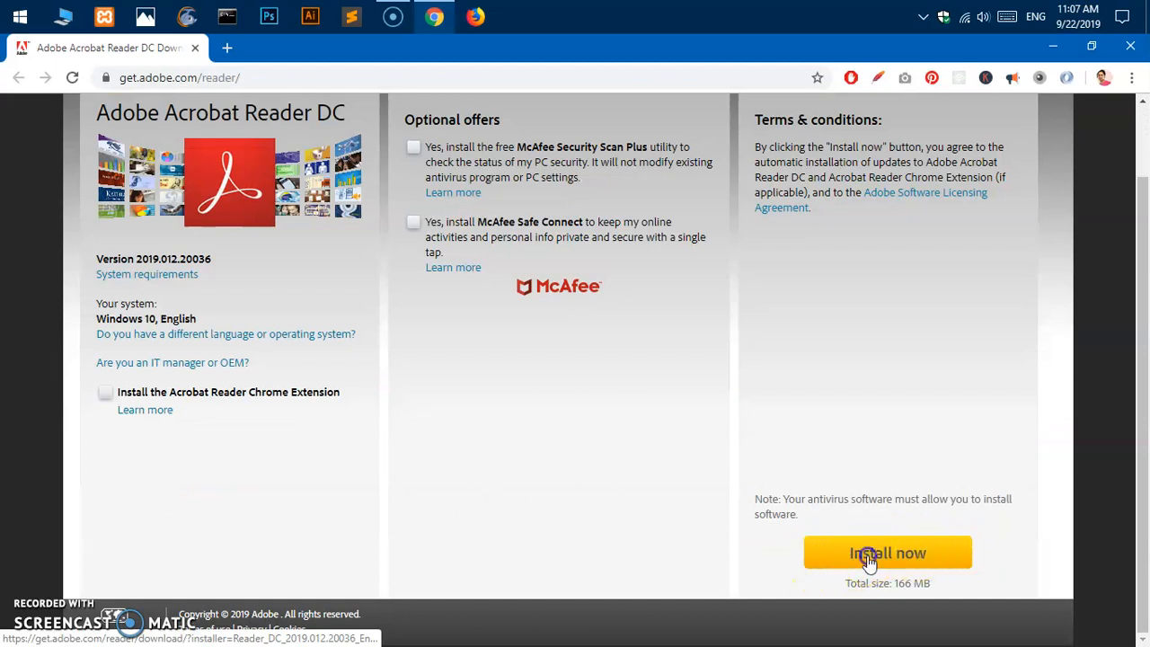
Step: Download the Acrobat Reader installer and save it to the Desktop
{"action": "left_click", "coordinate": [887, 552]}
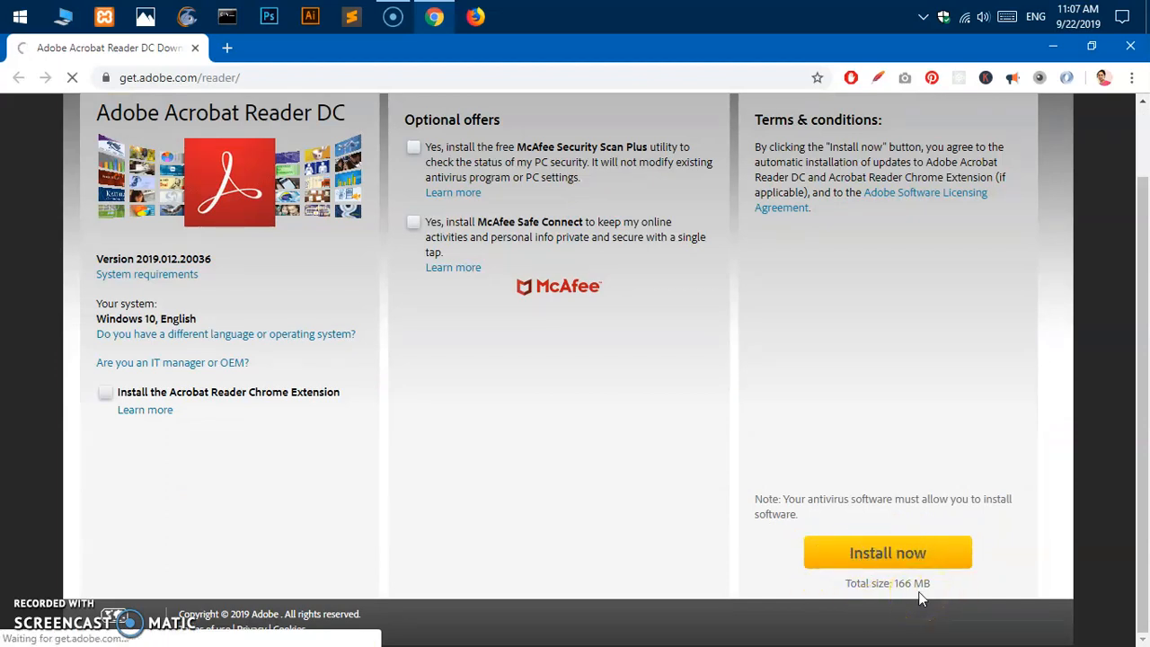
{"action": "left_click", "coordinate": [888, 552]}
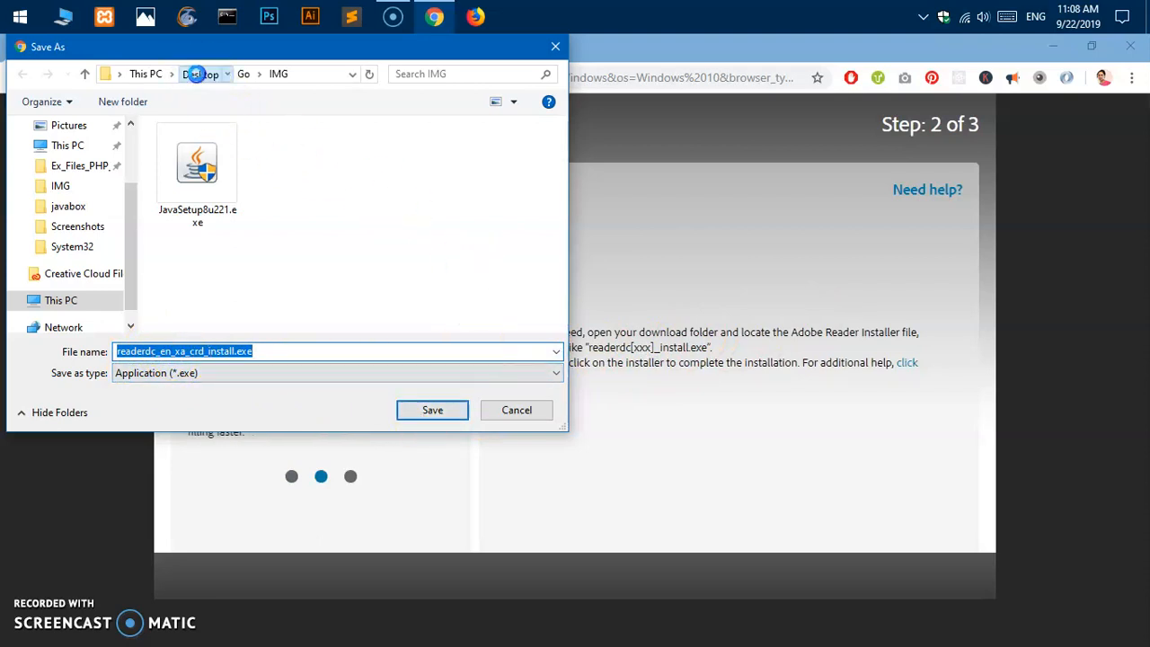
{"action": "left_click", "coordinate": [200, 74]}
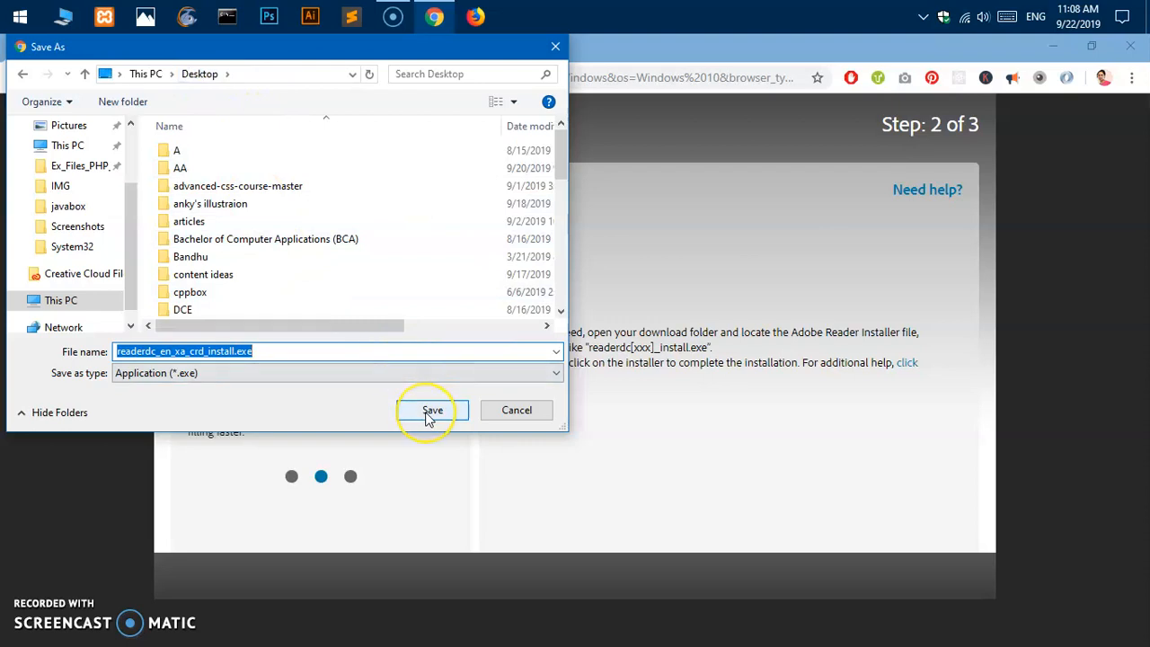
{"action": "left_click", "coordinate": [432, 409]}
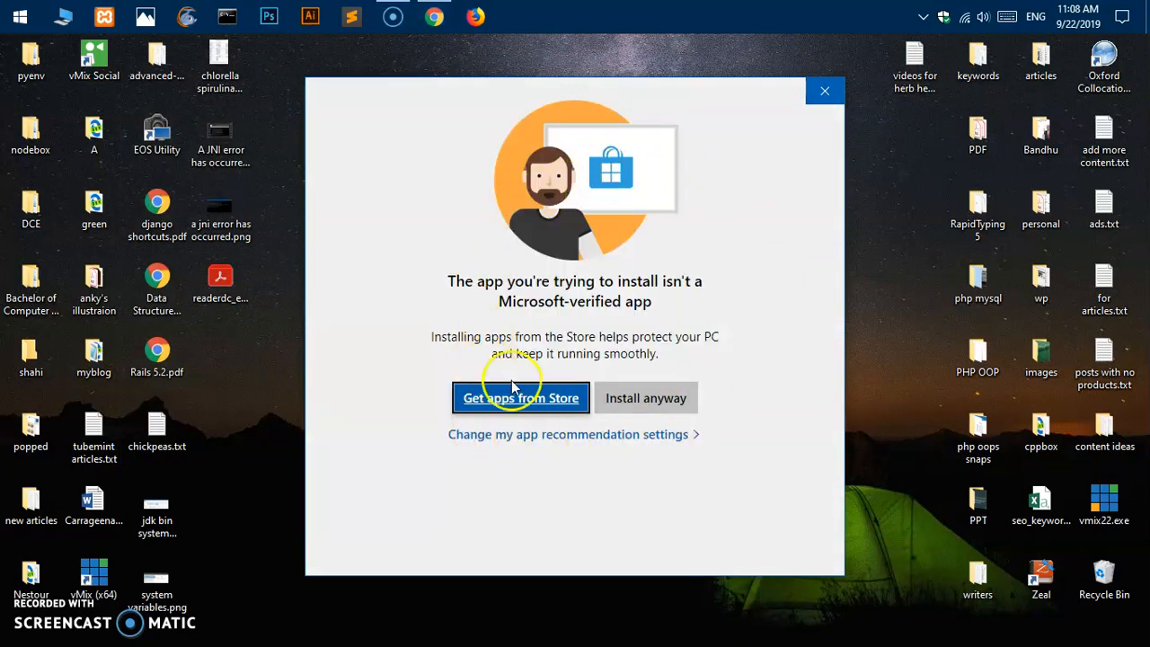
{"action": "mouse_move", "coordinate": [645, 398]}
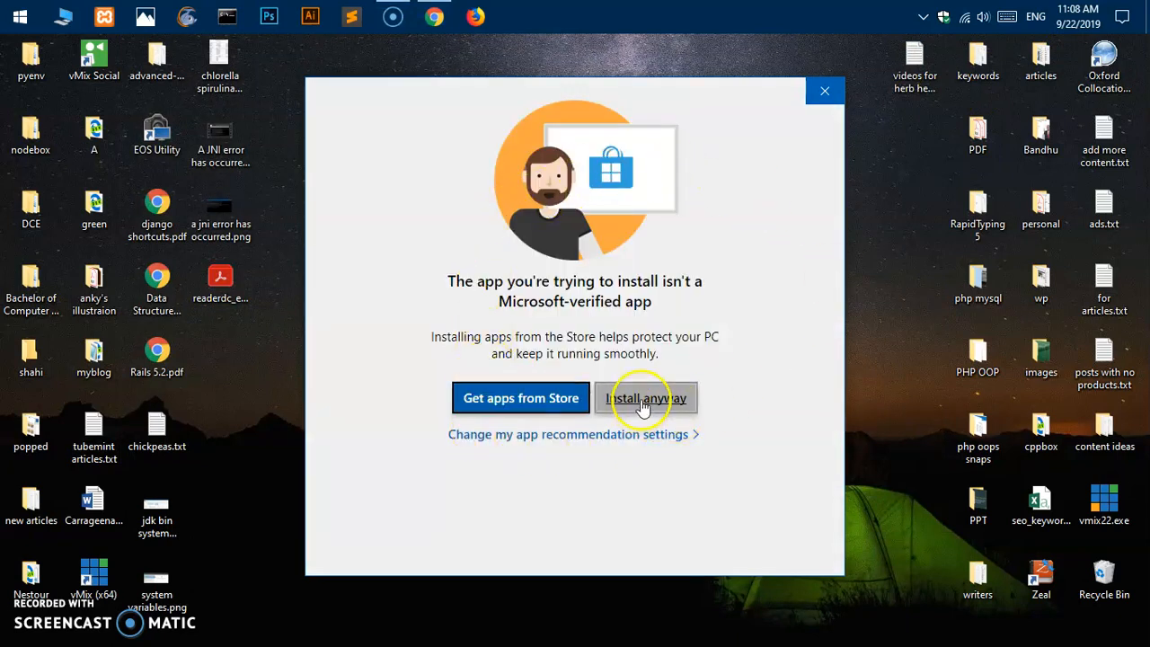
Step: Choose 'Install anyway' on the Microsoft-verified app warning
{"action": "left_click", "coordinate": [645, 398]}
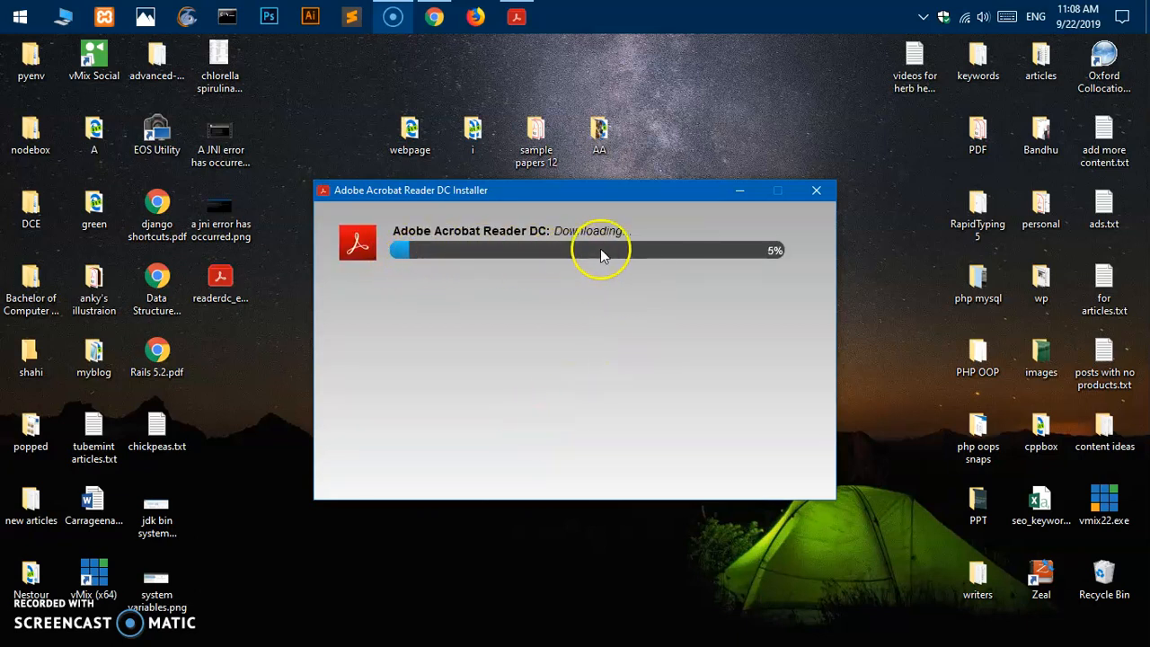
{"action": "mouse_move", "coordinate": [736, 247]}
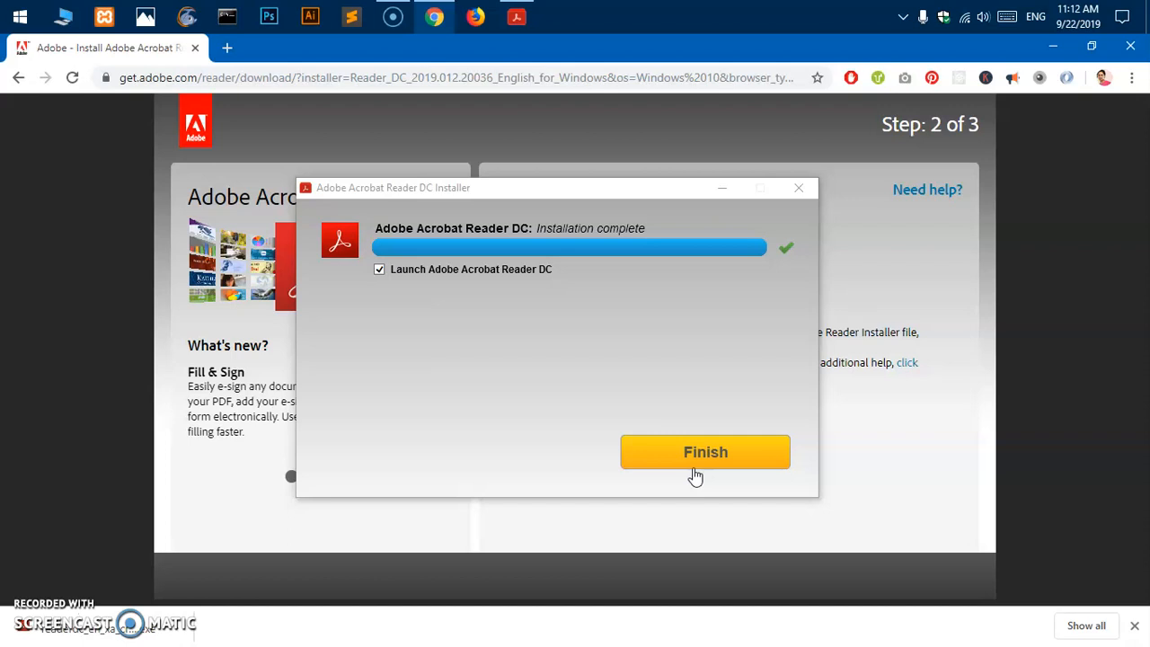
Step: Finish the completed installer with 'Launch Adobe Acrobat Reader DC' left checked
{"action": "left_click", "coordinate": [692, 455]}
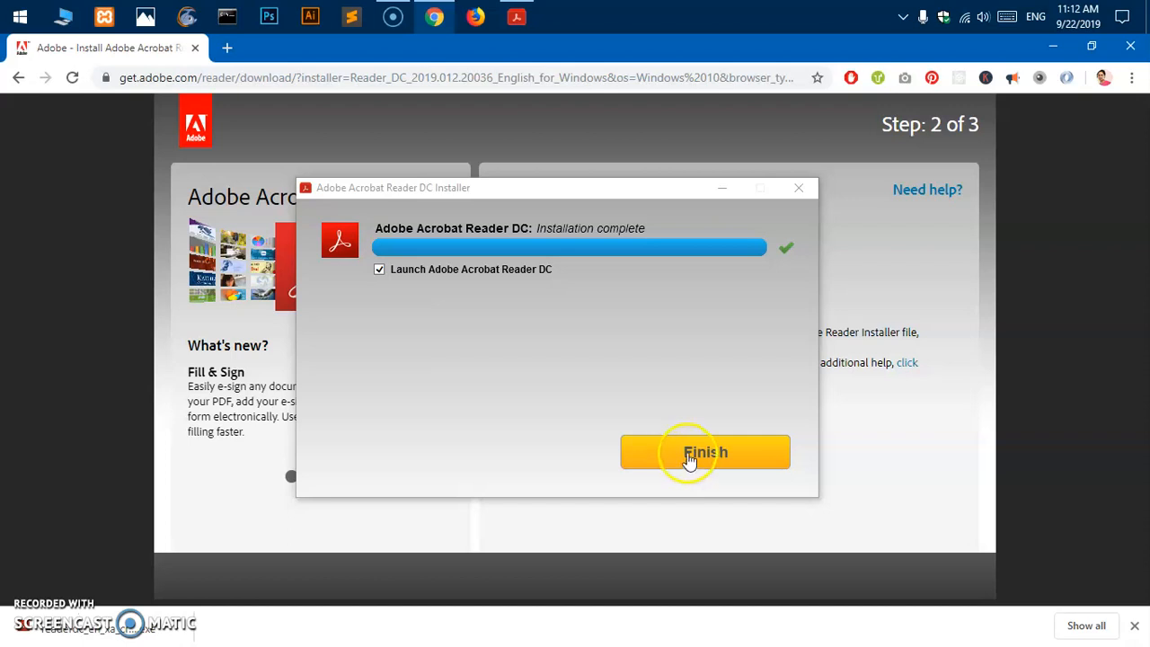
{"action": "left_click", "coordinate": [704, 452]}
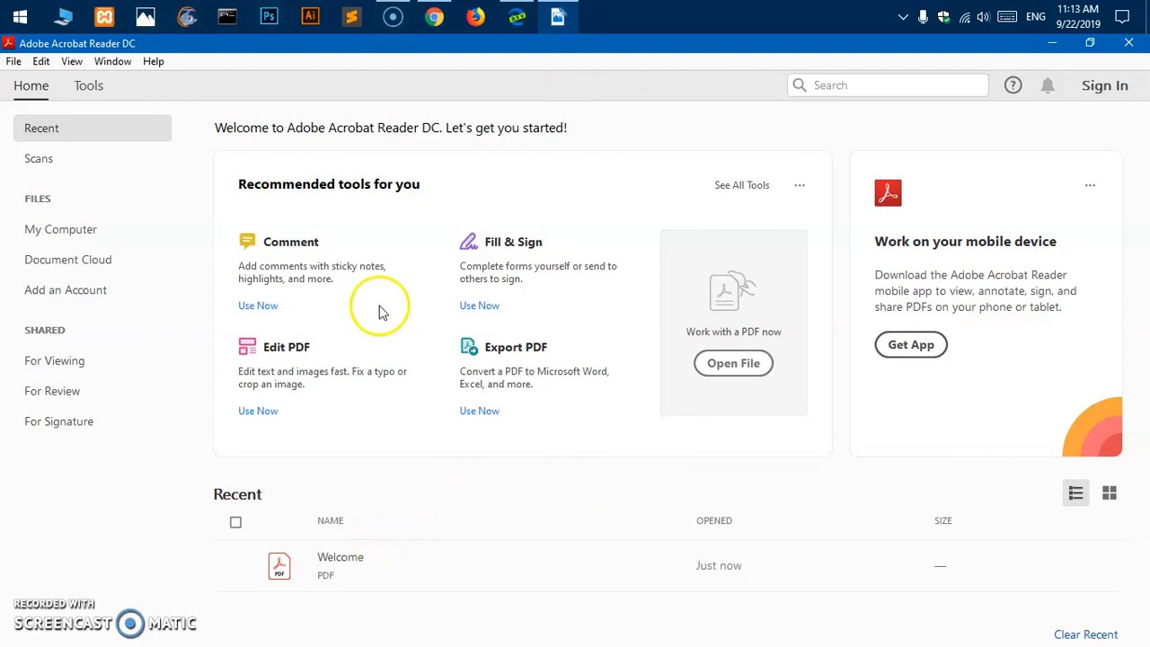
{"action": "mouse_move", "coordinate": [1066, 36]}
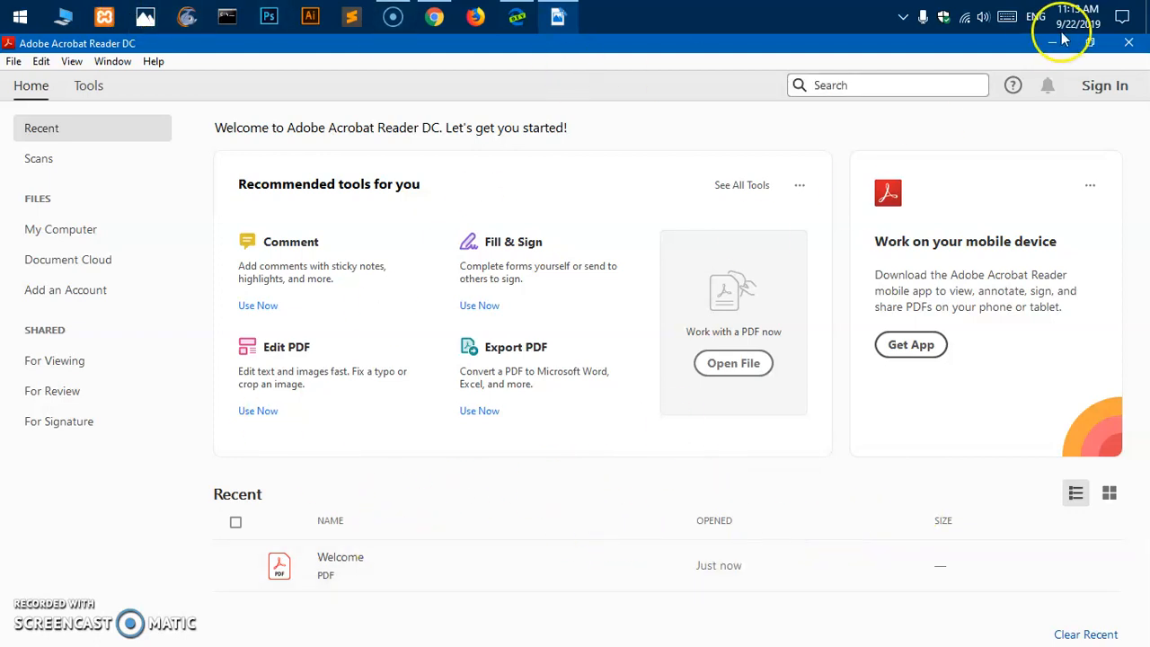
{"action": "mouse_move", "coordinate": [925, 362]}
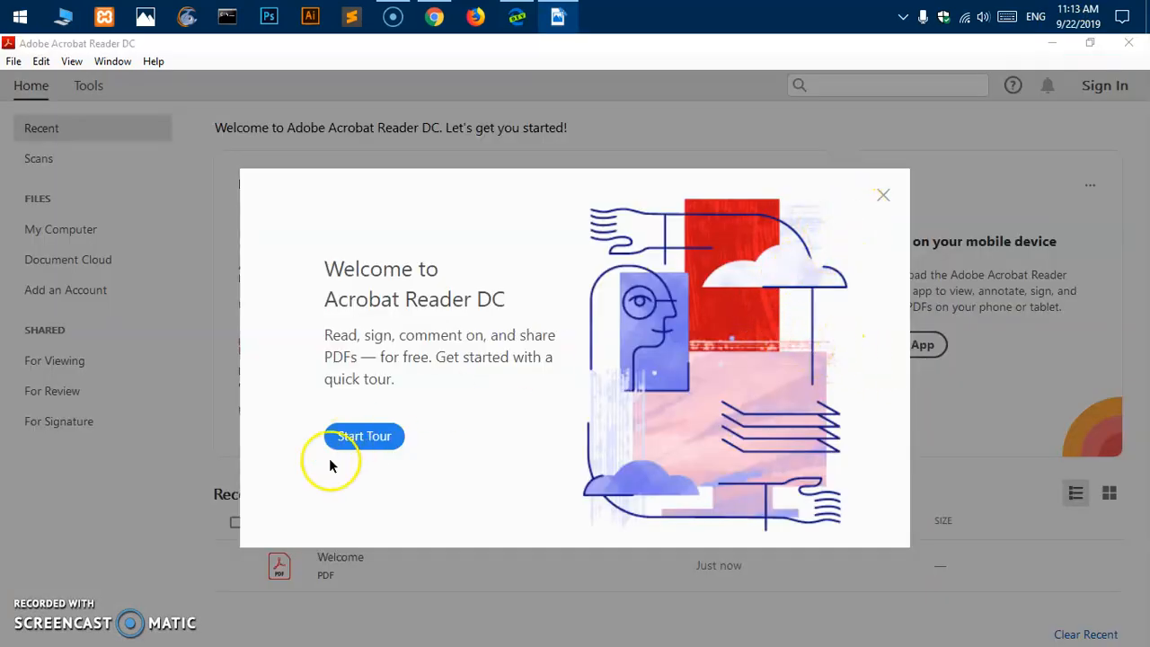
{"action": "mouse_move", "coordinate": [861, 227]}
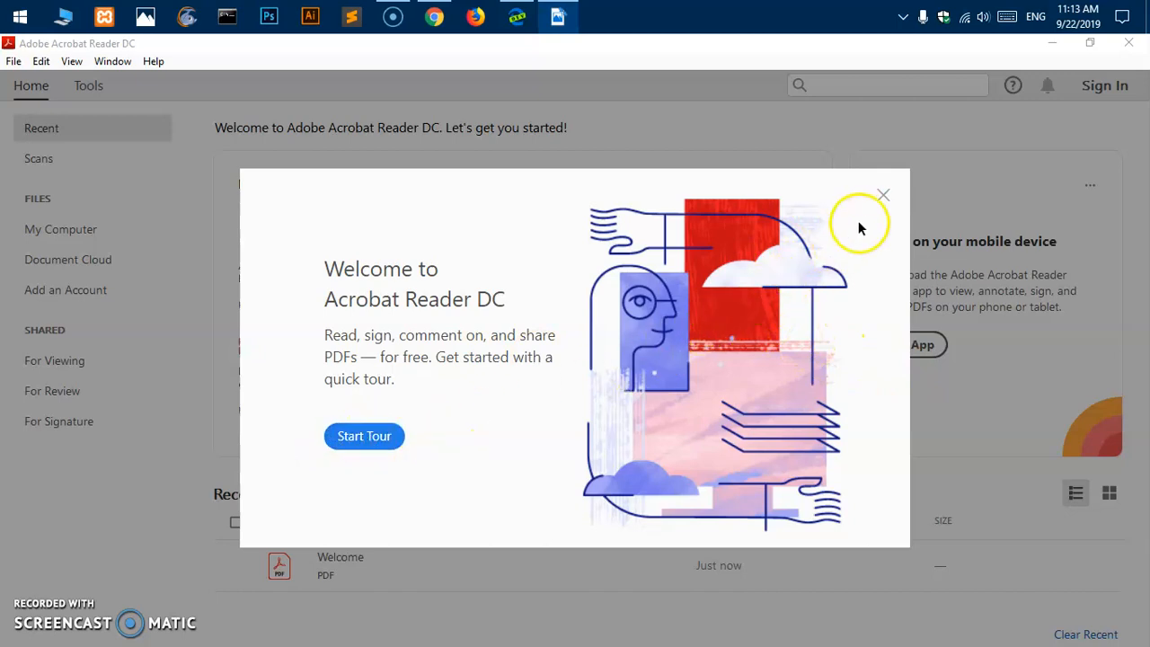
Step: Close the 'Welcome to Acrobat Reader DC' tour dialog
{"action": "left_click", "coordinate": [883, 194]}
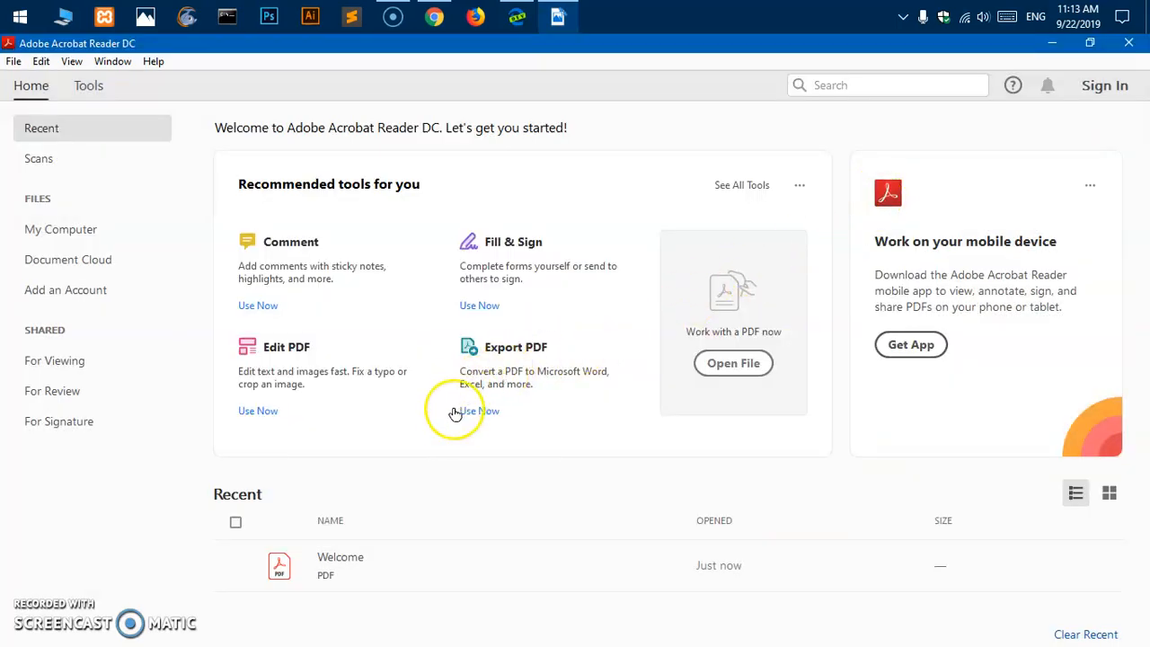
{"action": "mouse_move", "coordinate": [63, 252]}
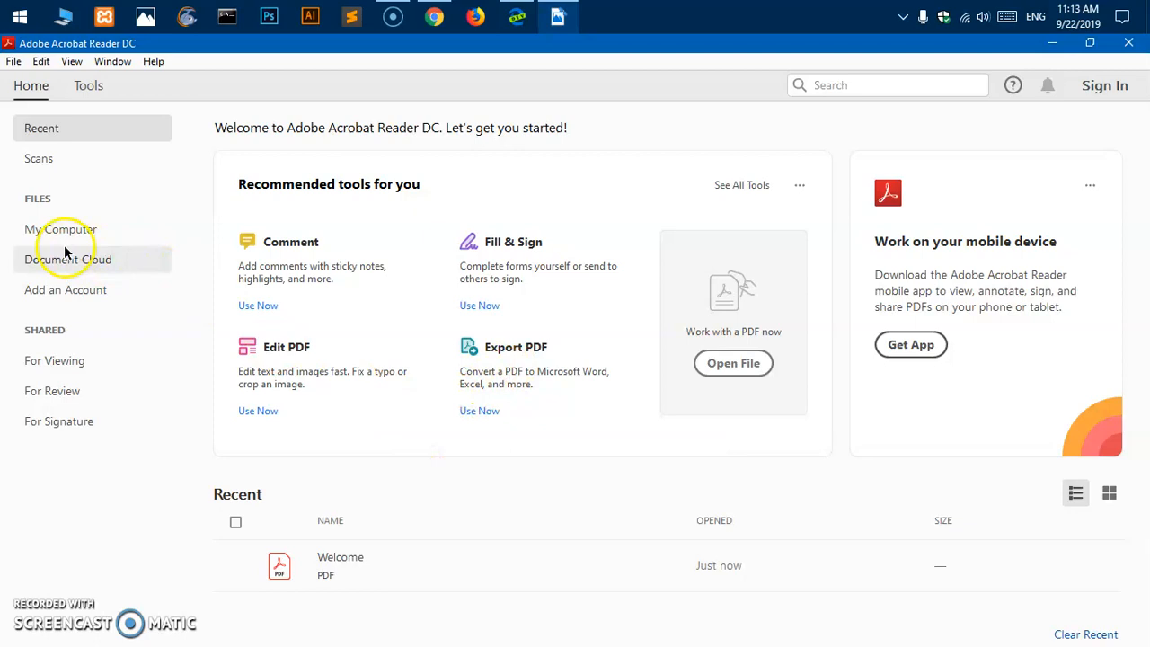
Step: Open 'Data Structures and Algorithms in Python.pdf' from the Desktop via My Computer
{"action": "left_click", "coordinate": [60, 230]}
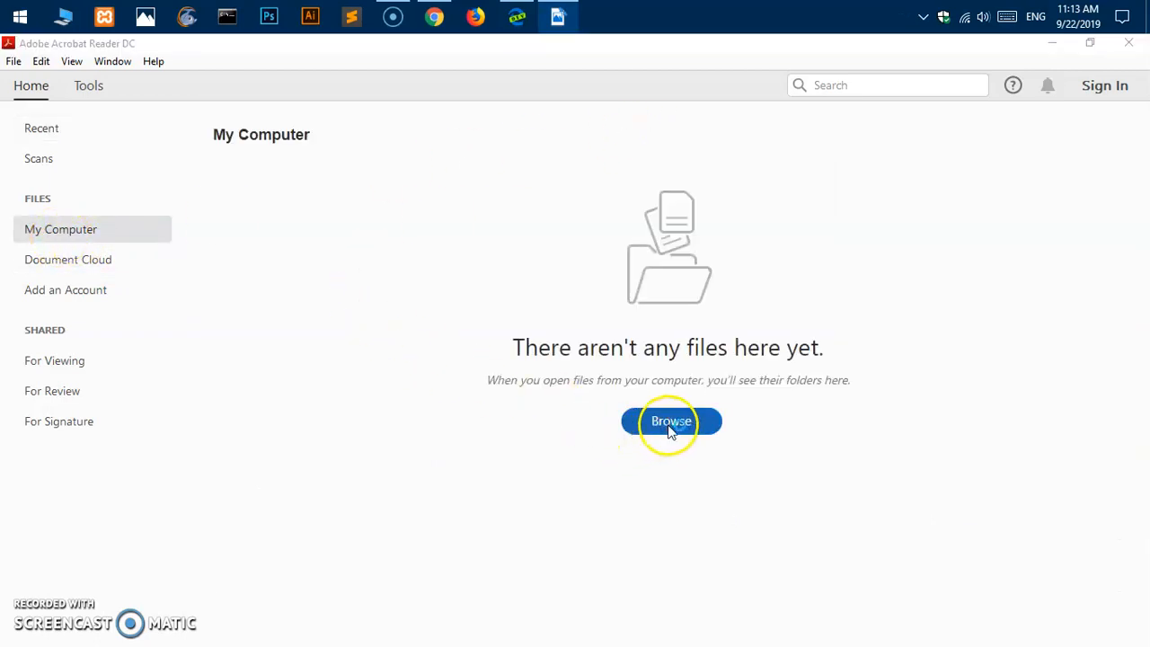
{"action": "left_click", "coordinate": [671, 421]}
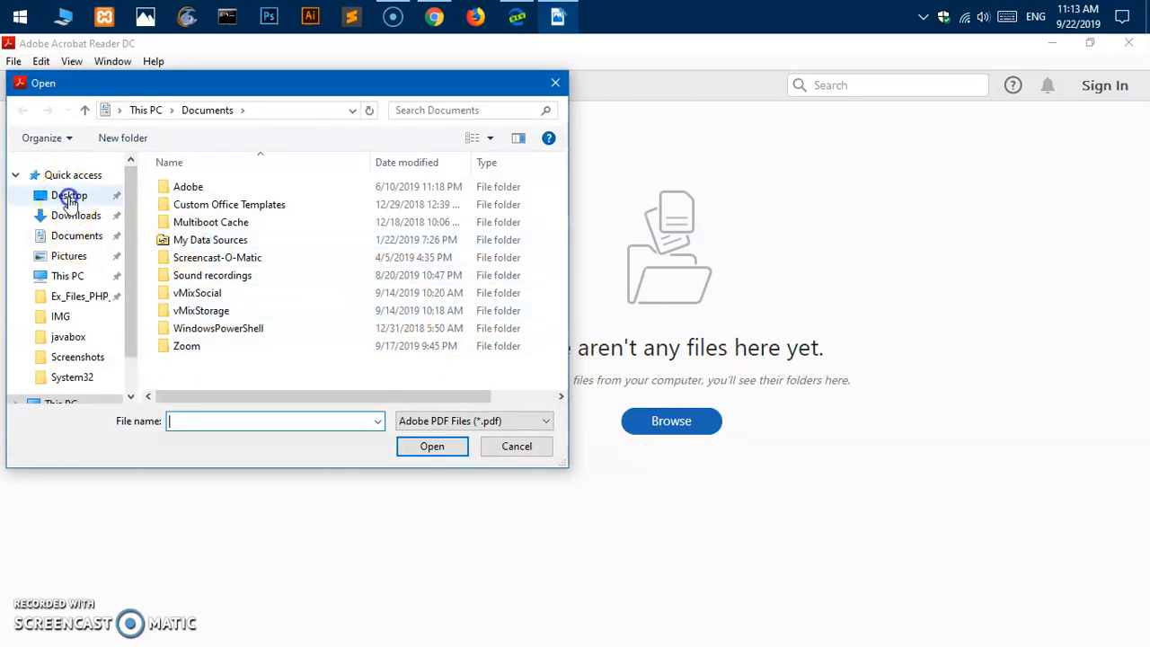
{"action": "left_click", "coordinate": [69, 195]}
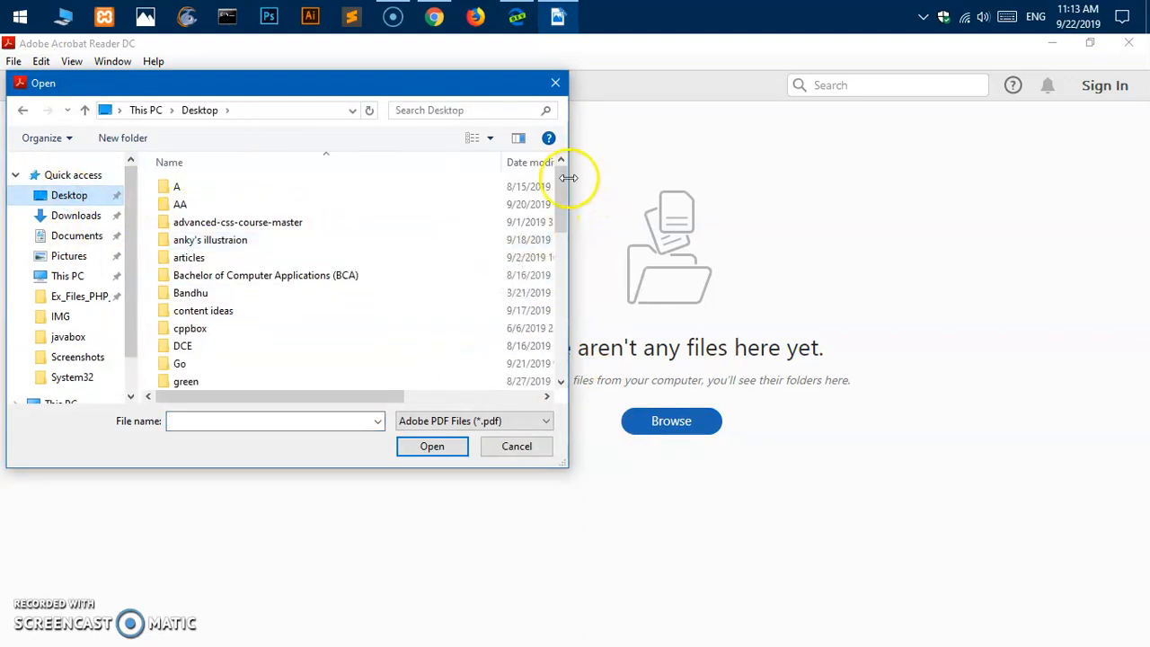
{"action": "scroll", "scroll_direction": "down", "scroll_amount": 3}
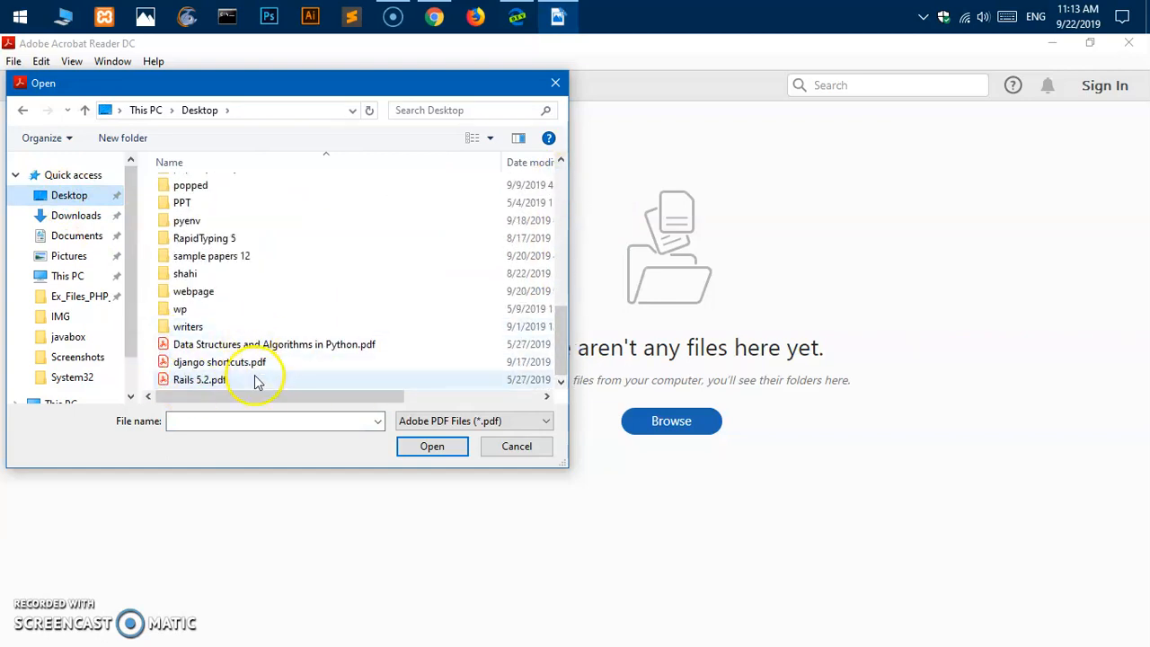
{"action": "double_click", "coordinate": [274, 344]}
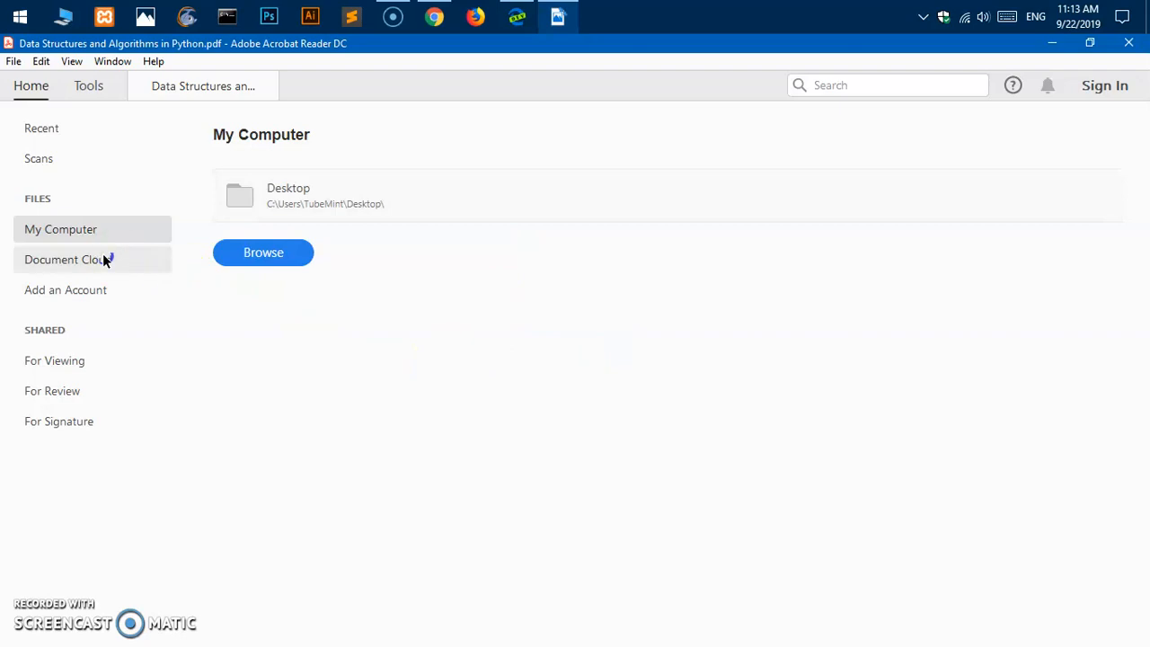
Step: Show the Document Cloud page from the Home sidebar
{"action": "left_click", "coordinate": [67, 260]}
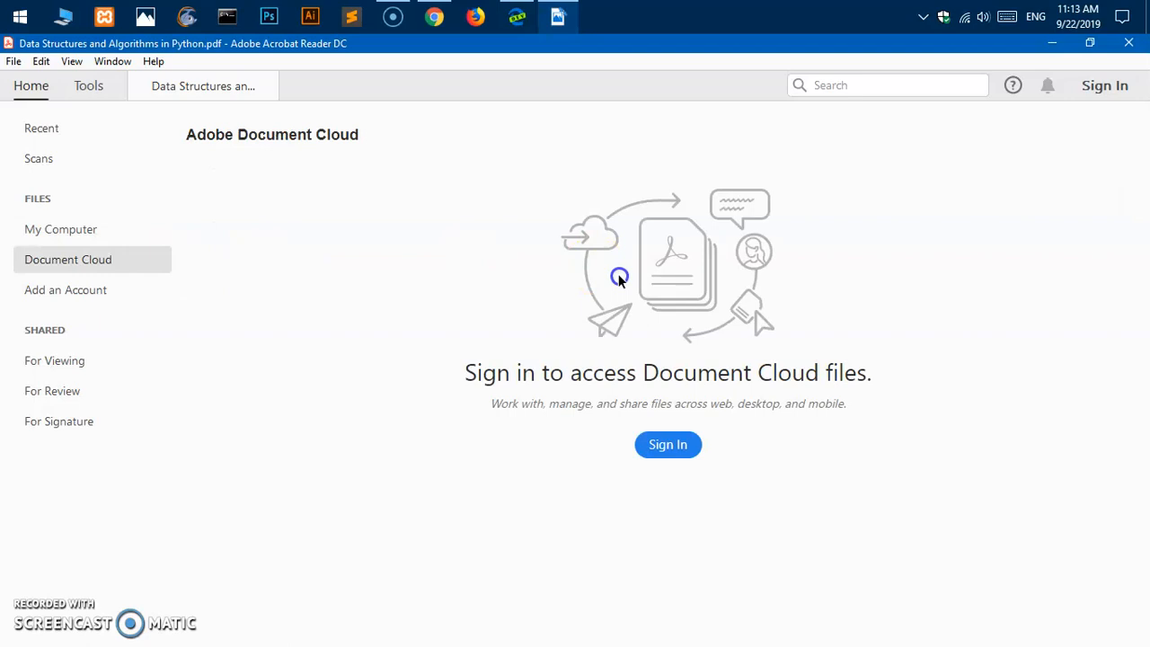
{"action": "mouse_move", "coordinate": [586, 428]}
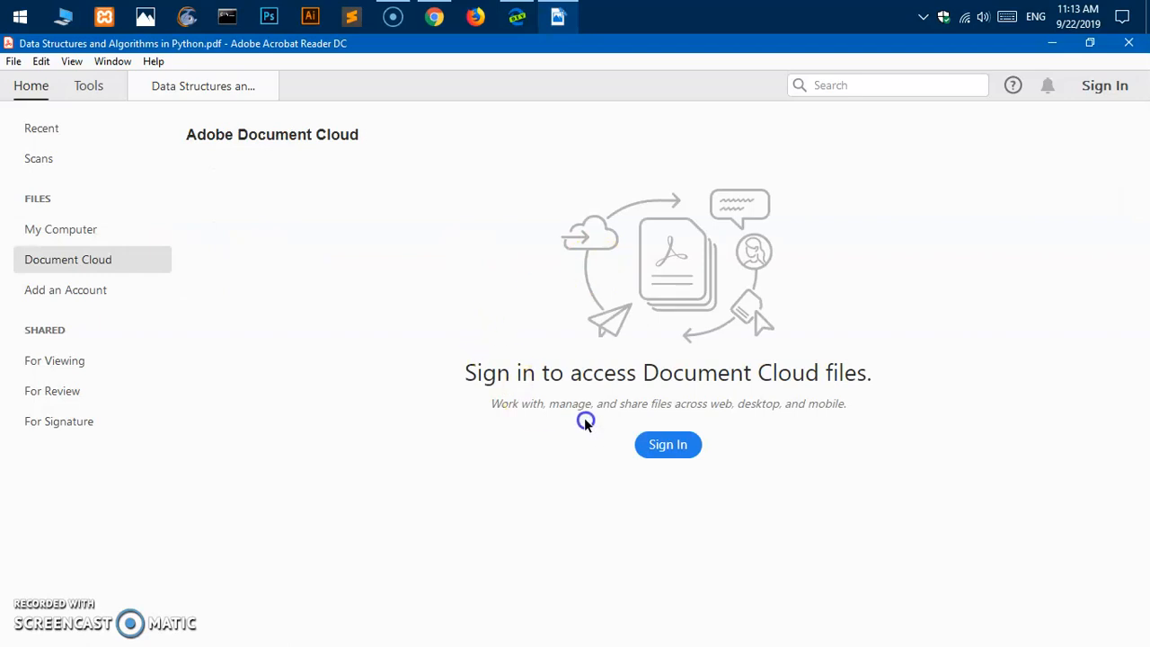